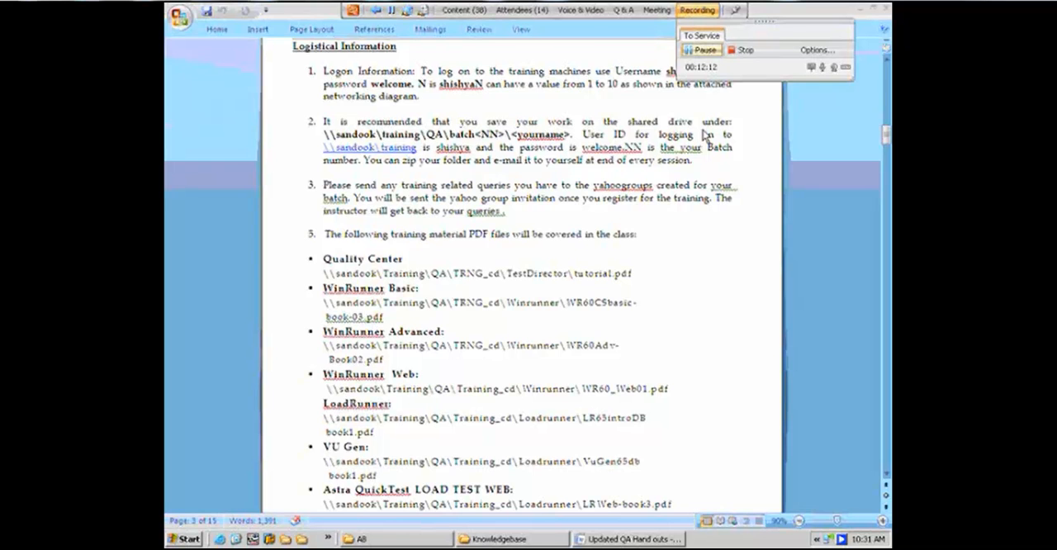
mouse_move(516, 116)
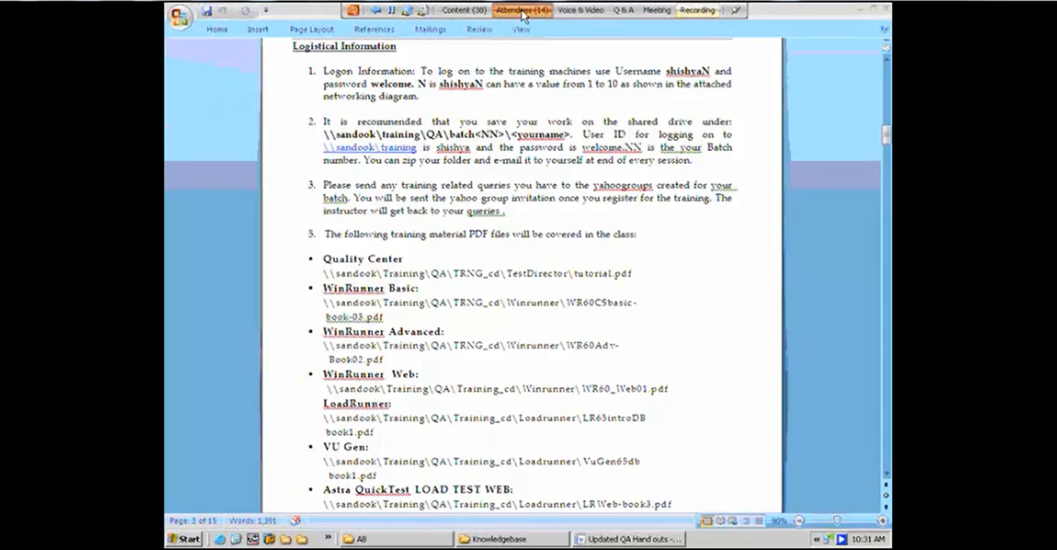
Bring up the Run box from Start with the \\sandook\Training\Qa share path entered.
click(513, 10)
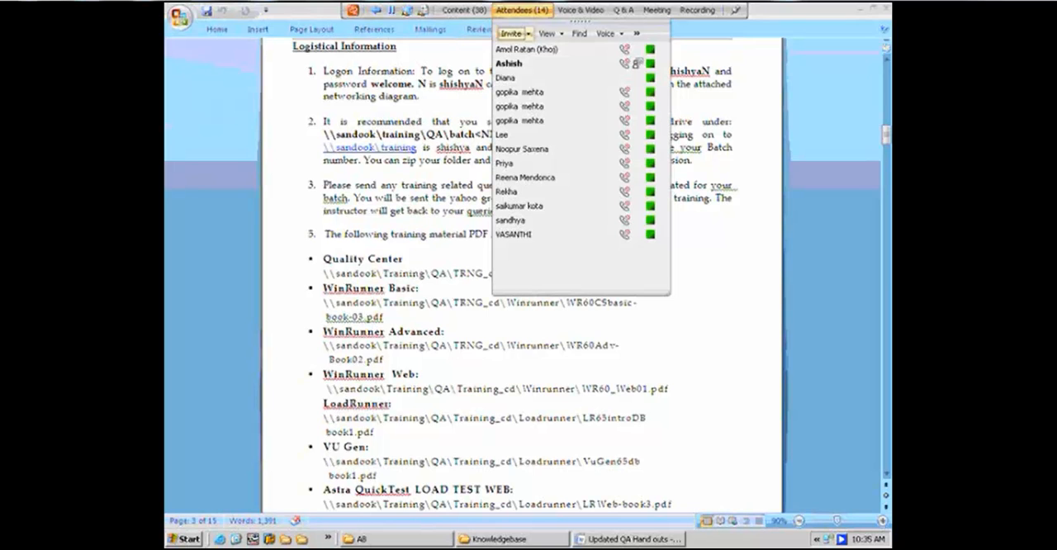
click(185, 538)
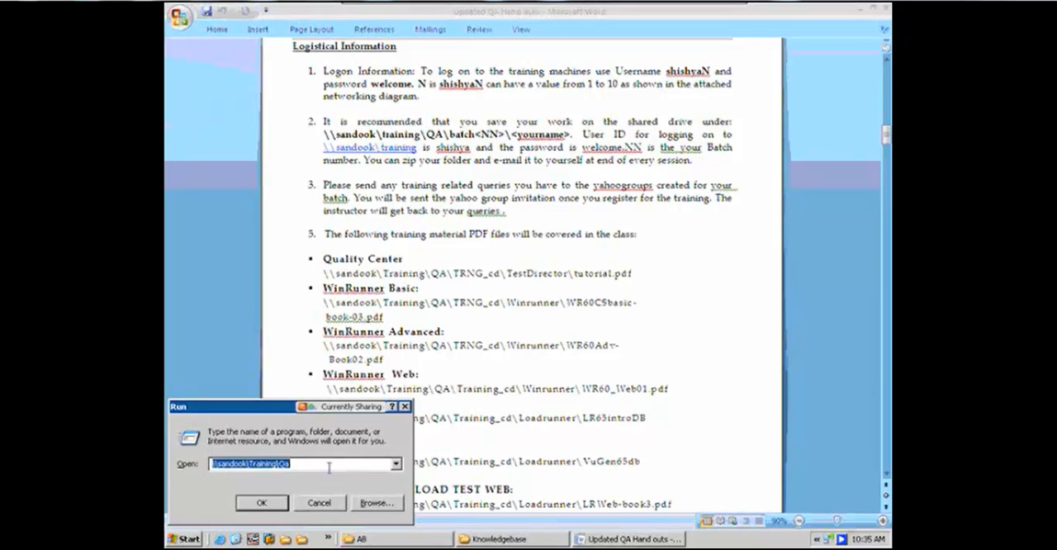
click(329, 464)
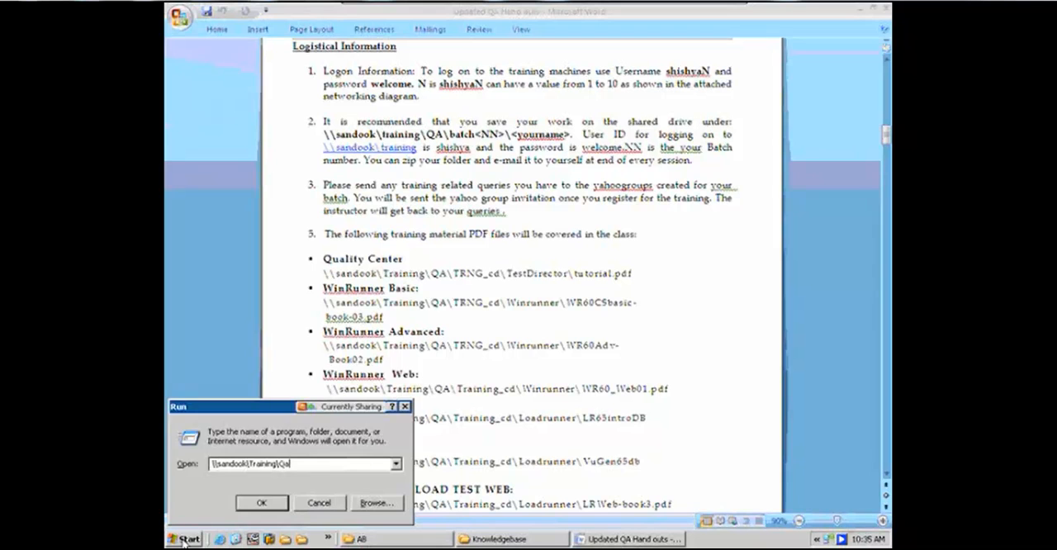
Launch Windows Explorer on the Start Menu folder via the Start button's Explore option.
right_click(189, 538)
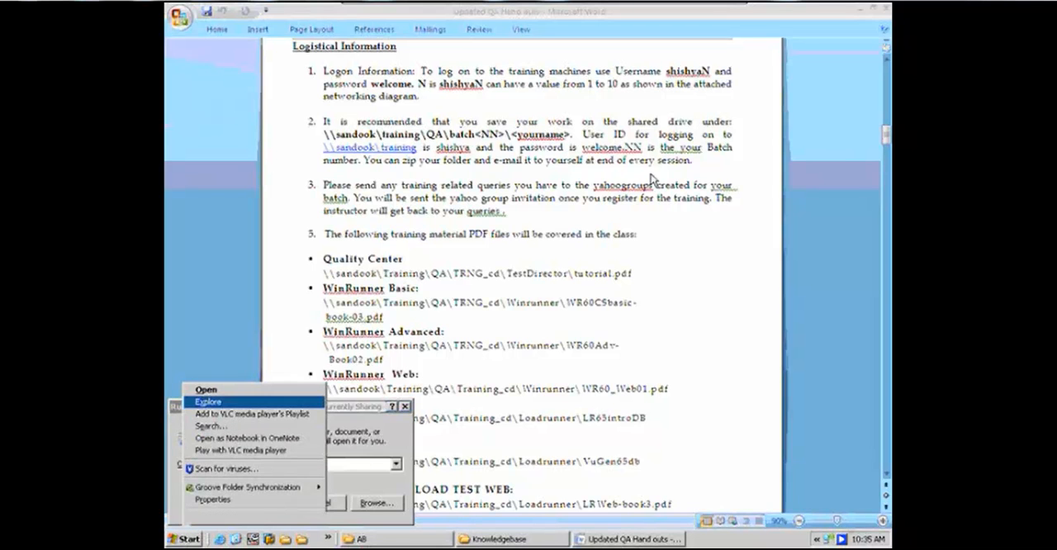
click(208, 402)
text(\\sandook\F)
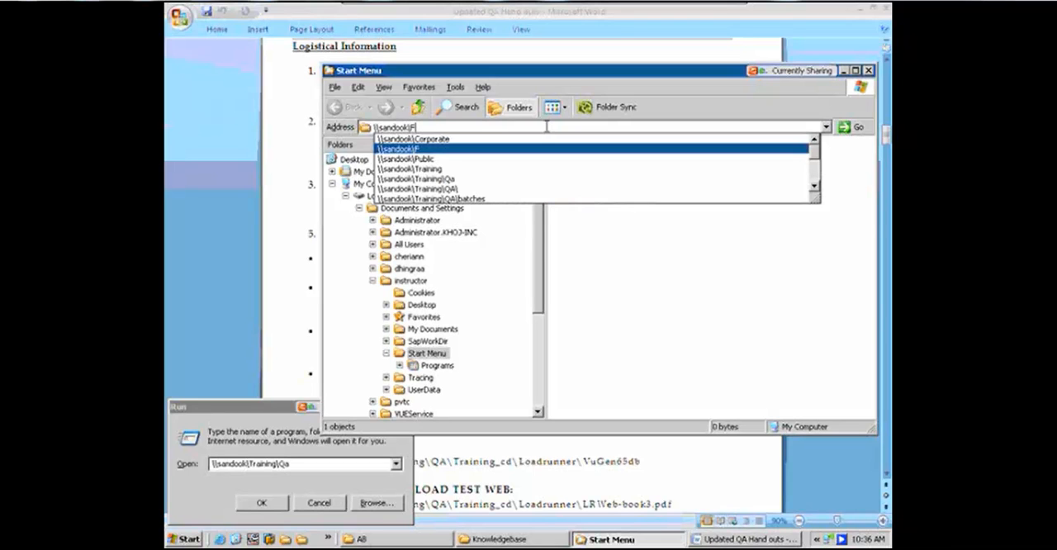
Navigate to \\sandook\Training\QA\Batches from the Address bar autocomplete list.
click(410, 169)
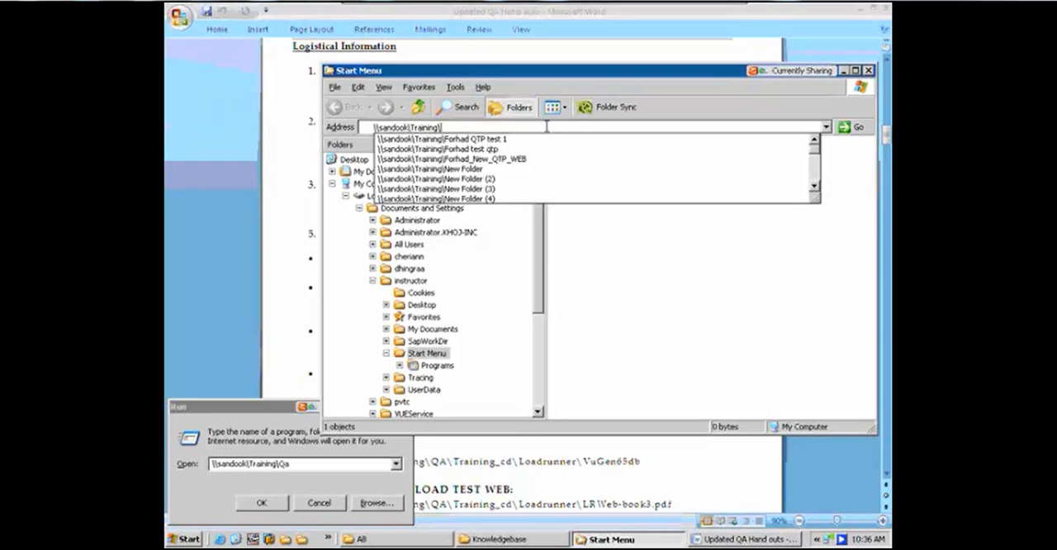
mouse_move(487, 128)
text(qa\)
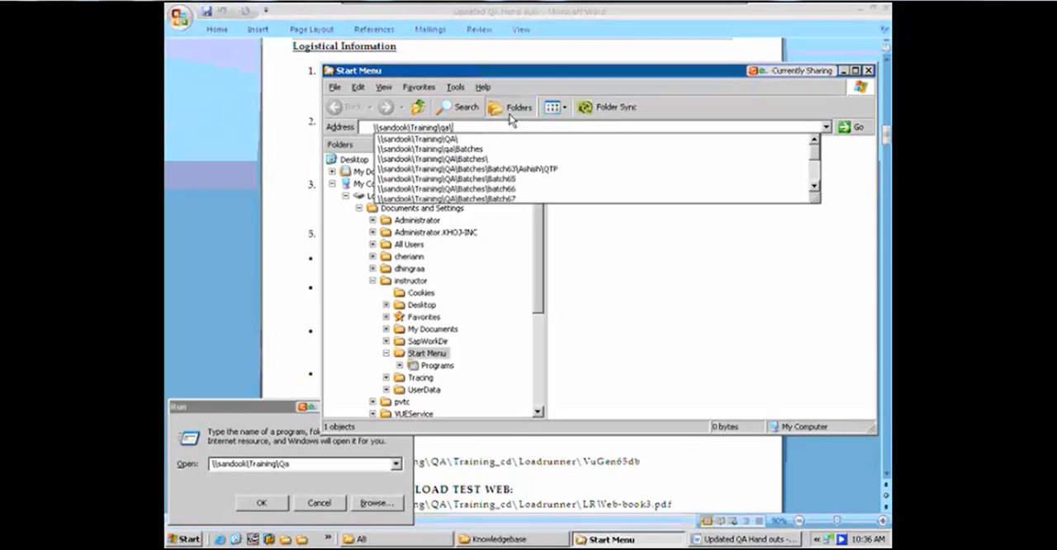
text(batc)
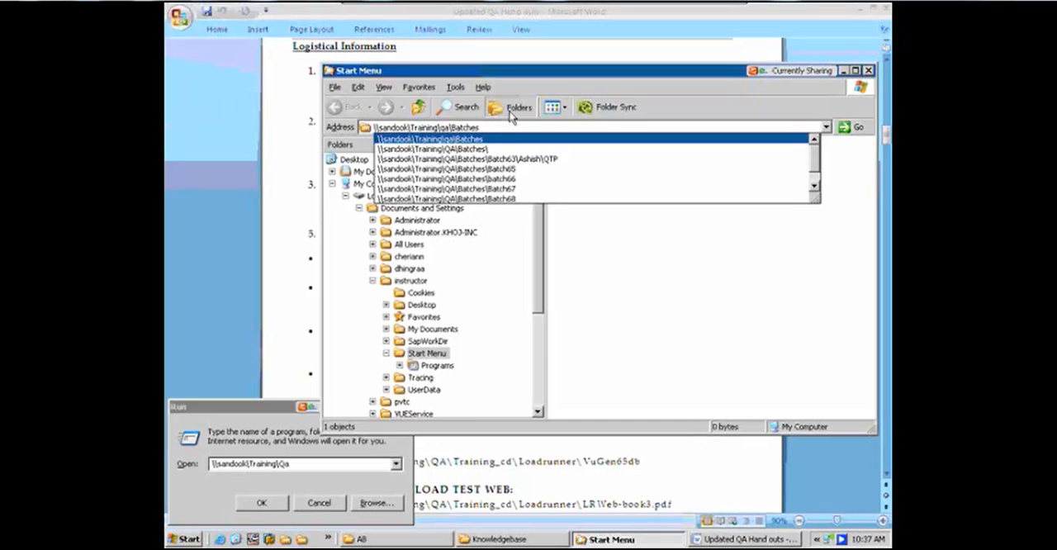
click(442, 139)
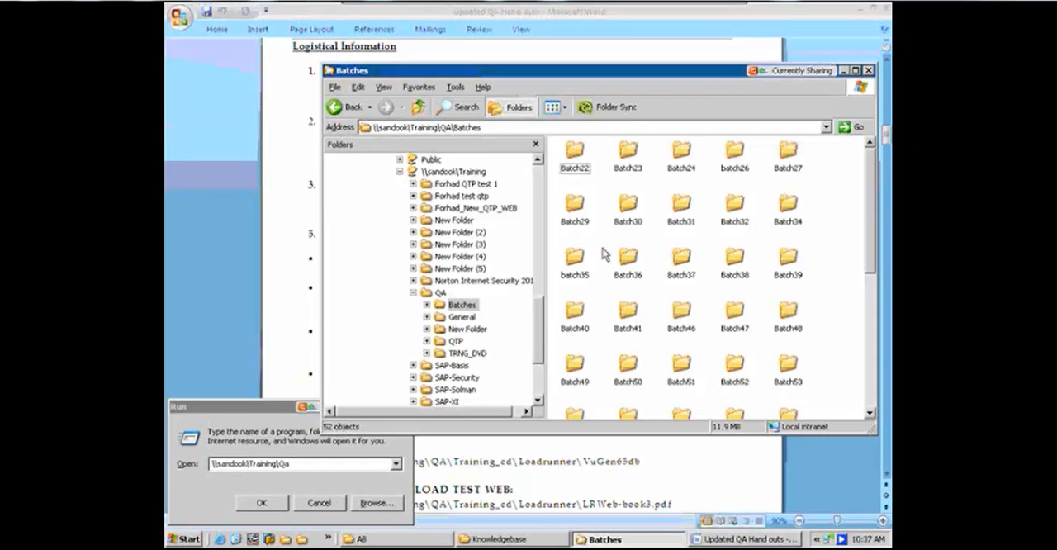
Create a new folder named batch70 inside the Batches folder.
right_click(607, 255)
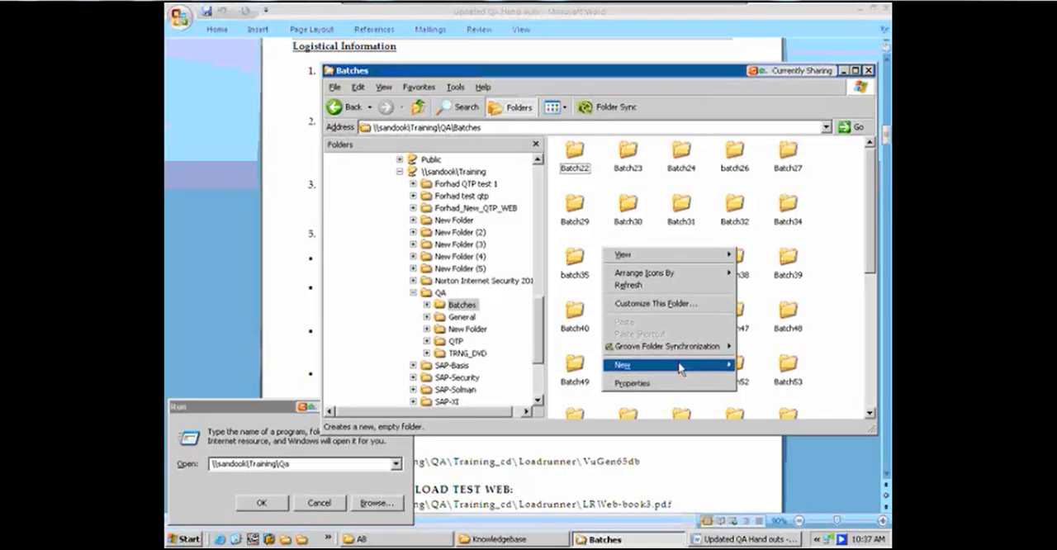
click(621, 363)
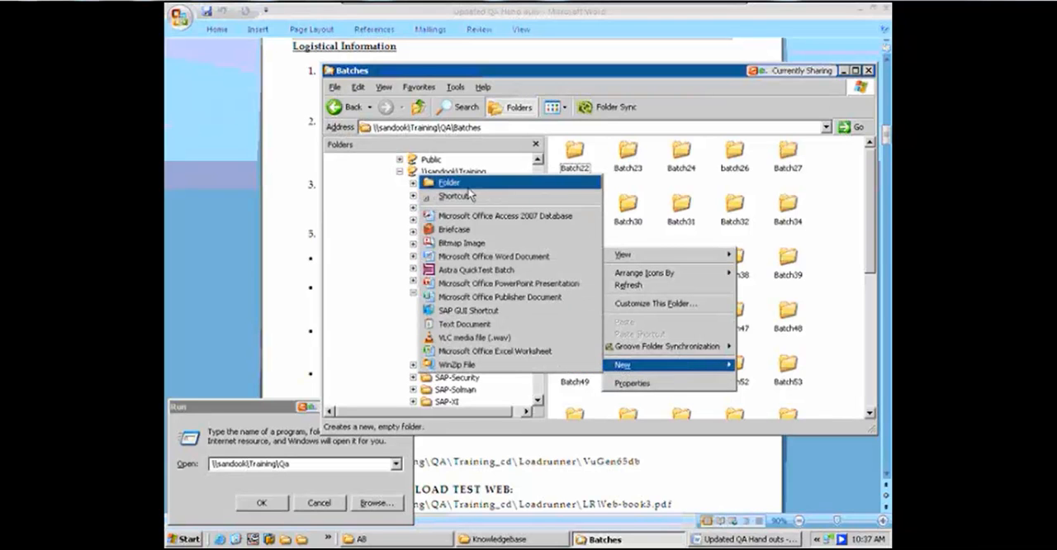
click(446, 181)
text(batch7)
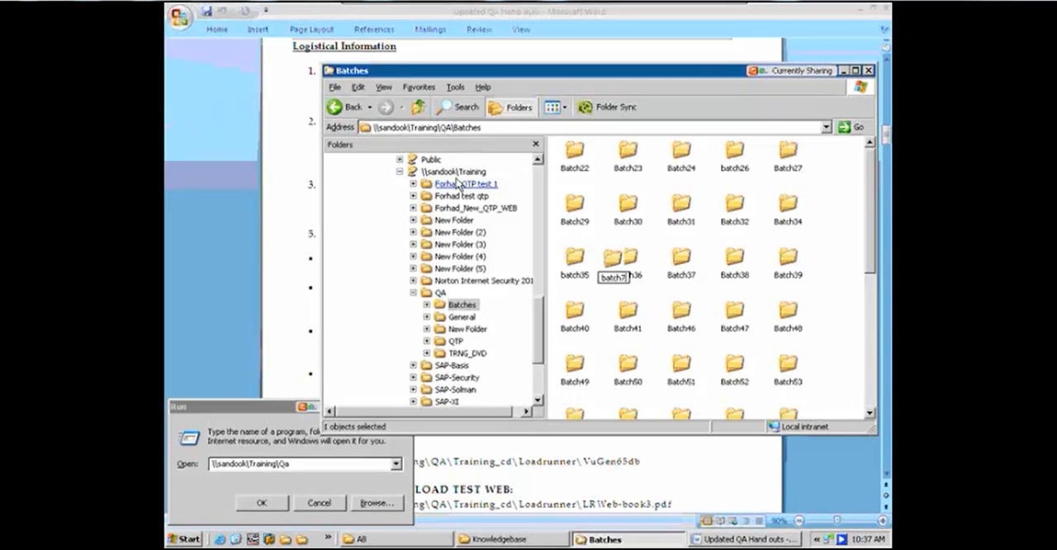
click(624, 258)
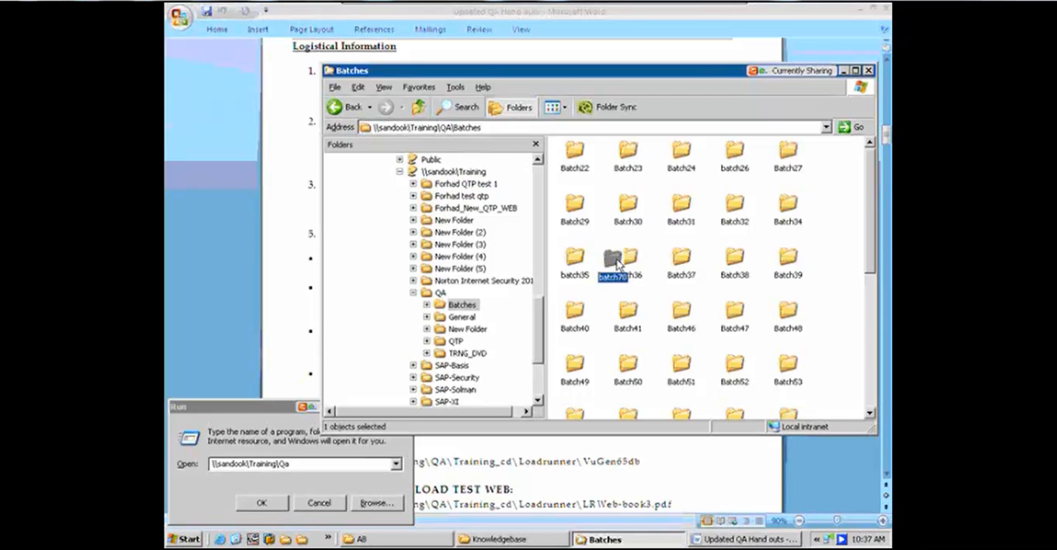
Enter the empty batch70 folder.
double_click(617, 257)
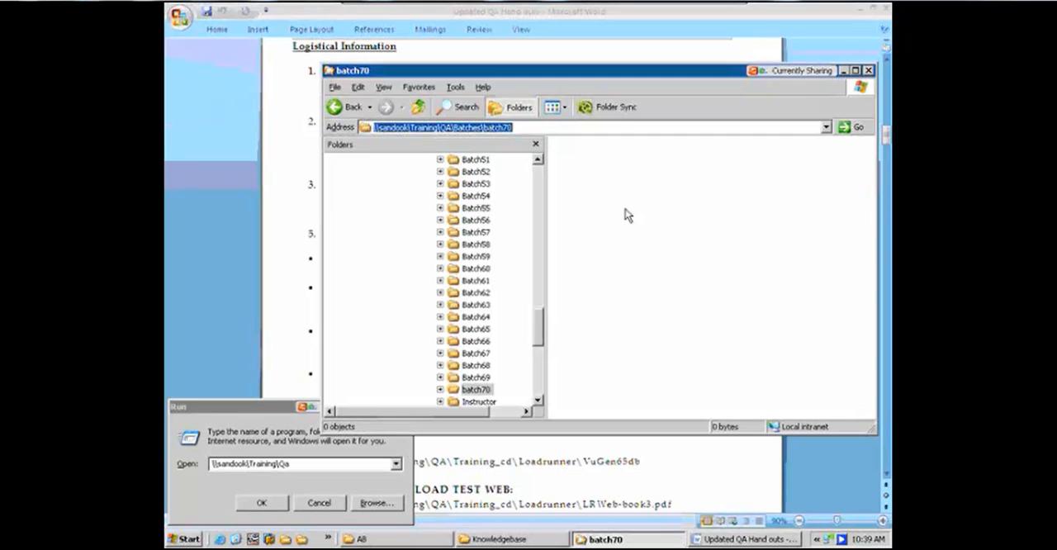
Create a new folder named Sample inside batch70.
right_click(627, 214)
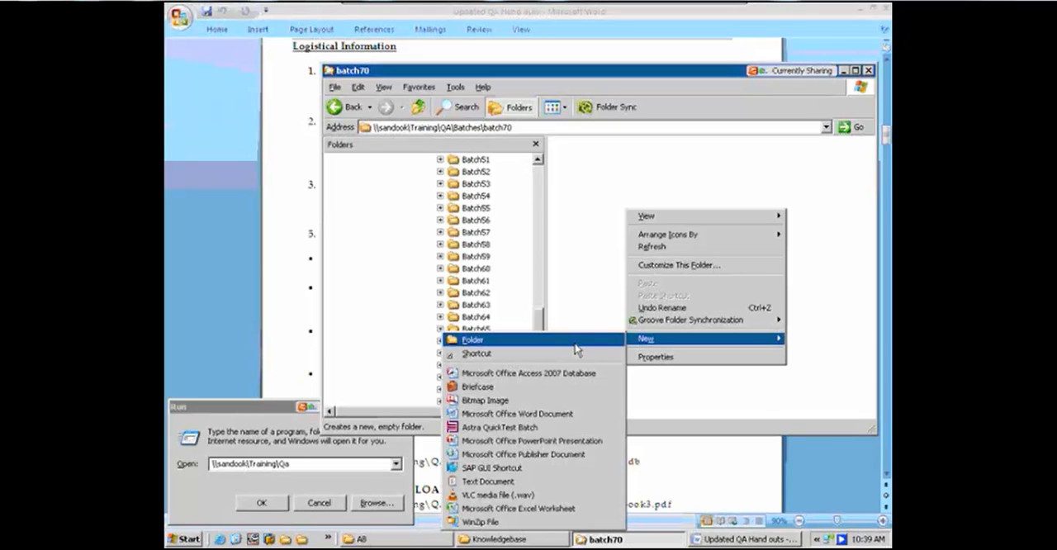
click(472, 338)
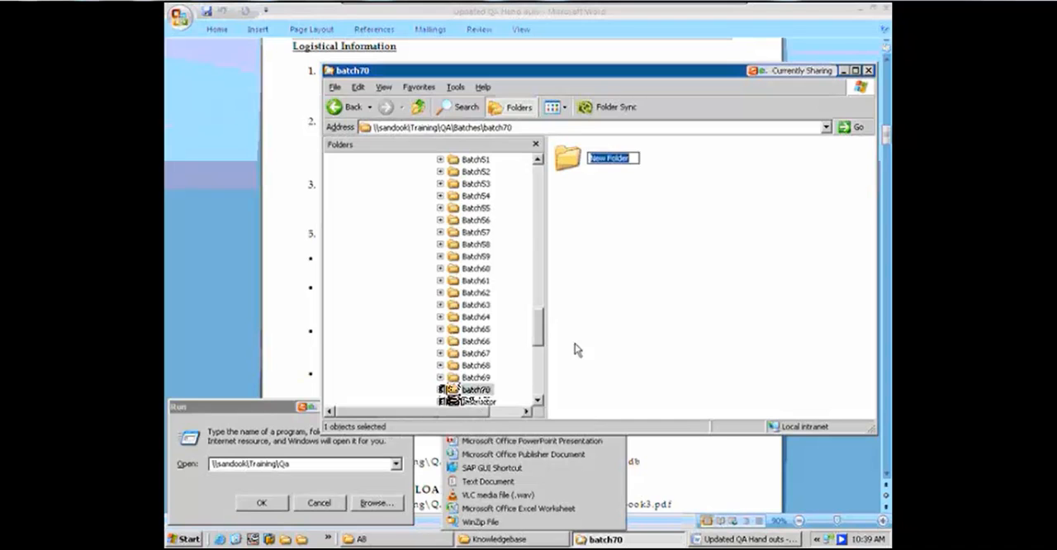
text(Sample)
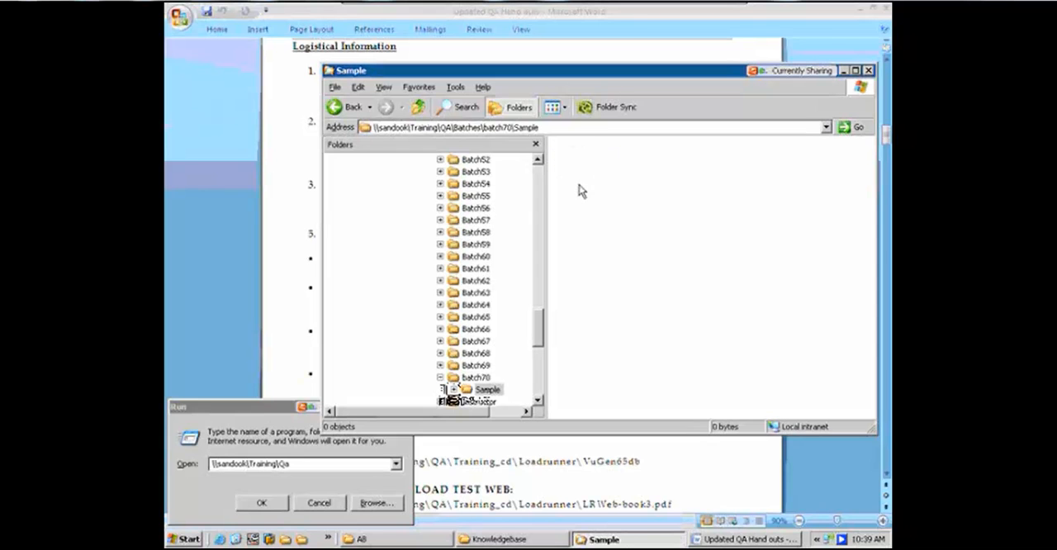
Start a New > Shortcut in Sample by mistake and cancel the Create Shortcut wizard.
right_click(581, 191)
text(QC)
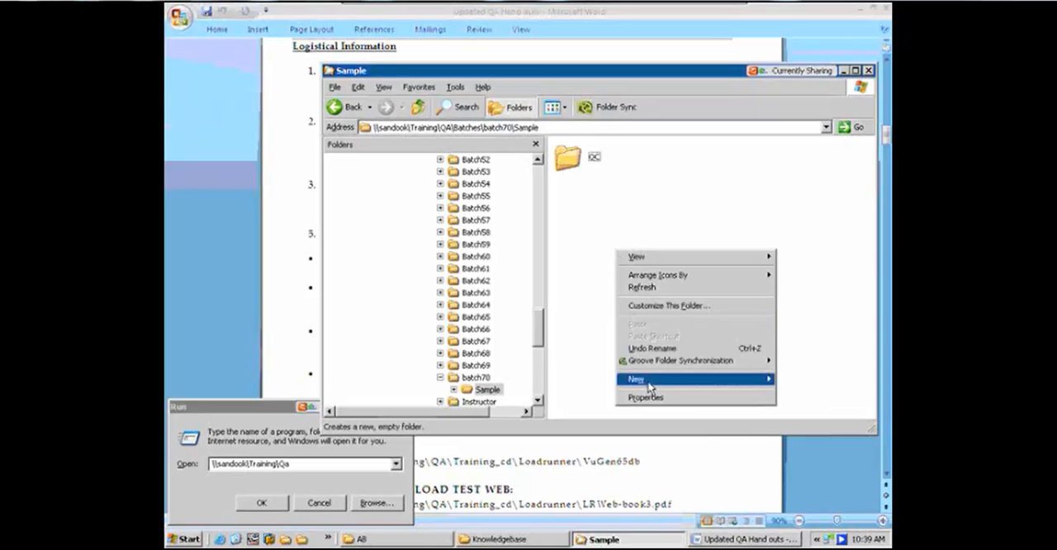
click(634, 378)
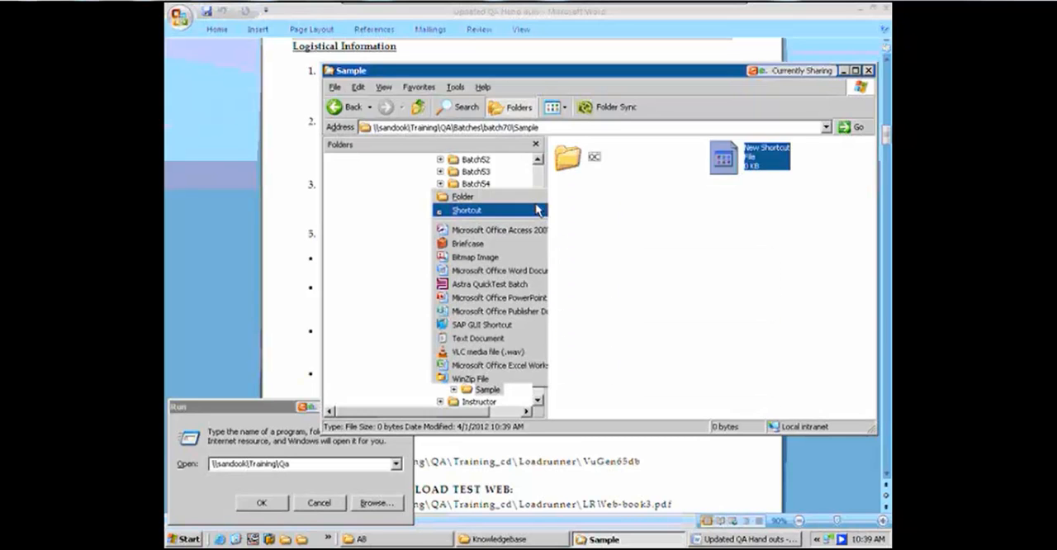
click(469, 209)
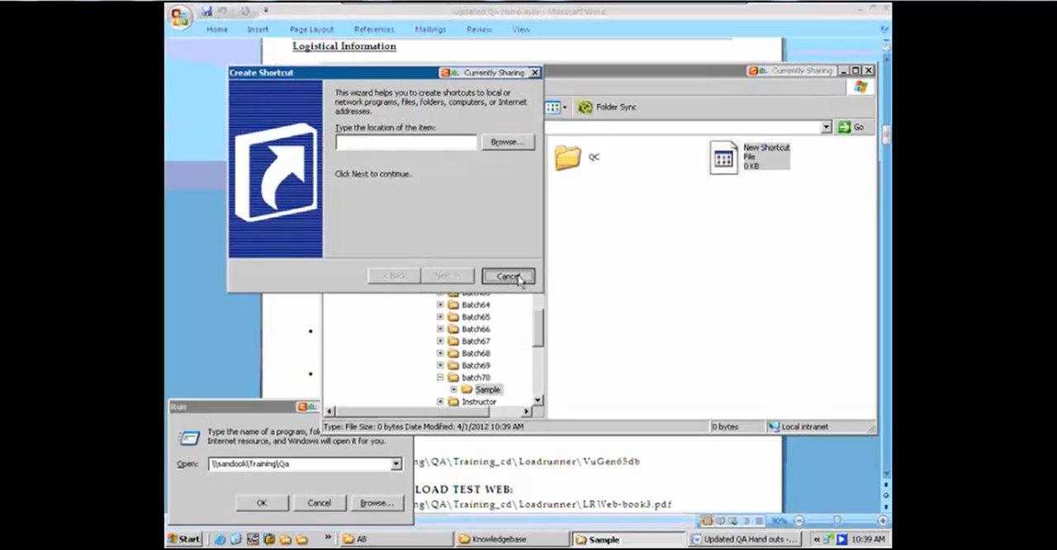
click(509, 275)
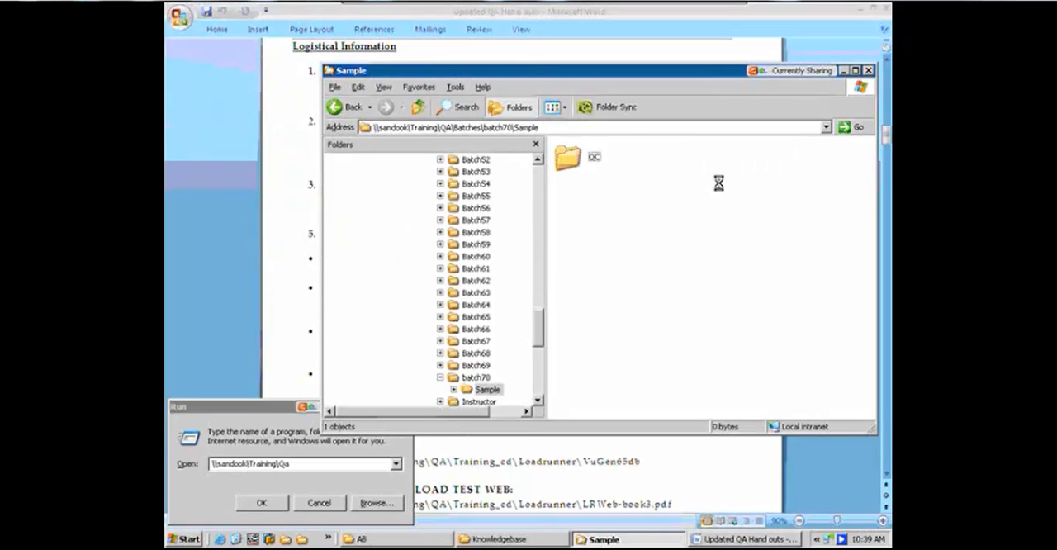
Create QTP, LR and Docs subfolders inside Sample beside QC.
right_click(718, 183)
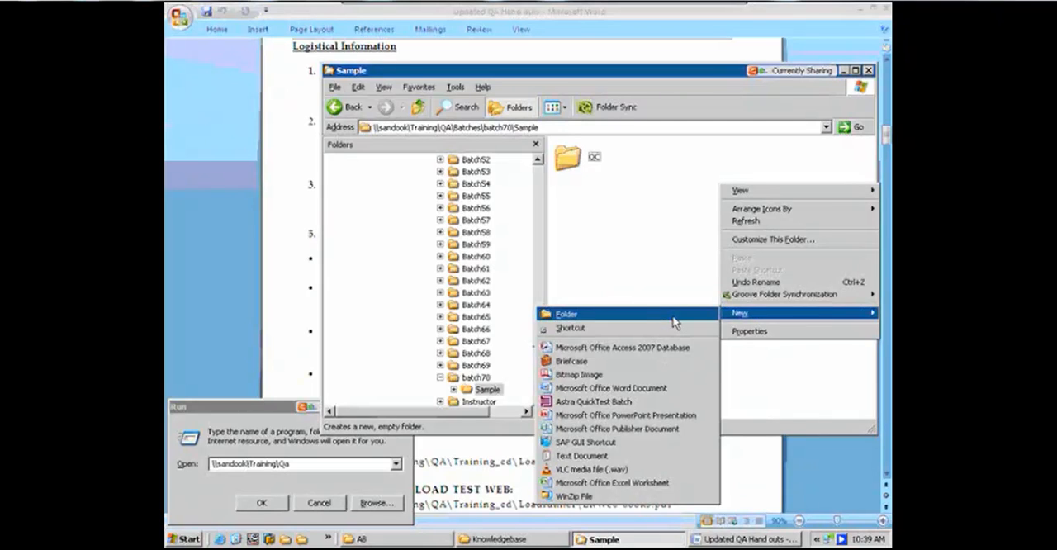
click(566, 313)
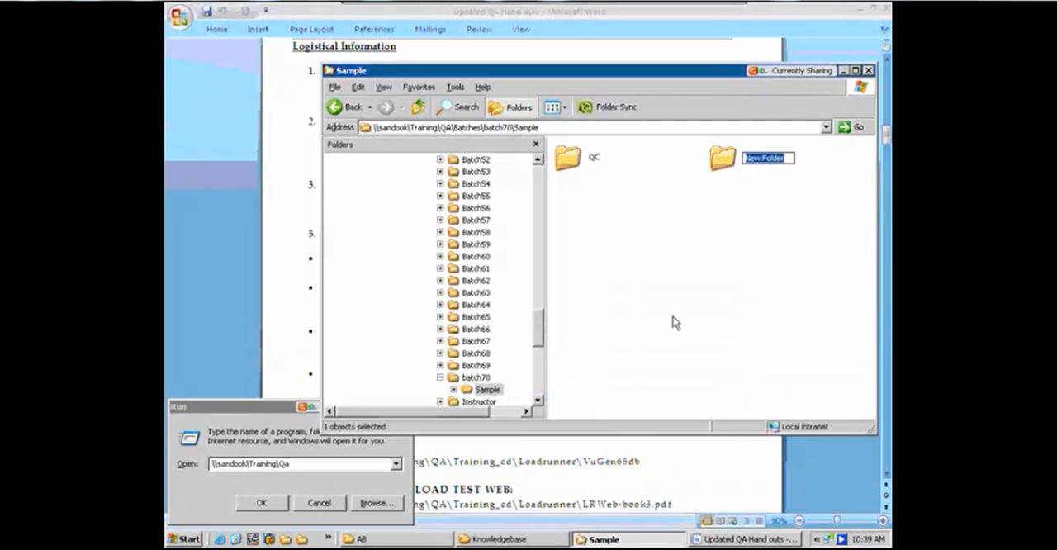
text(QTP)
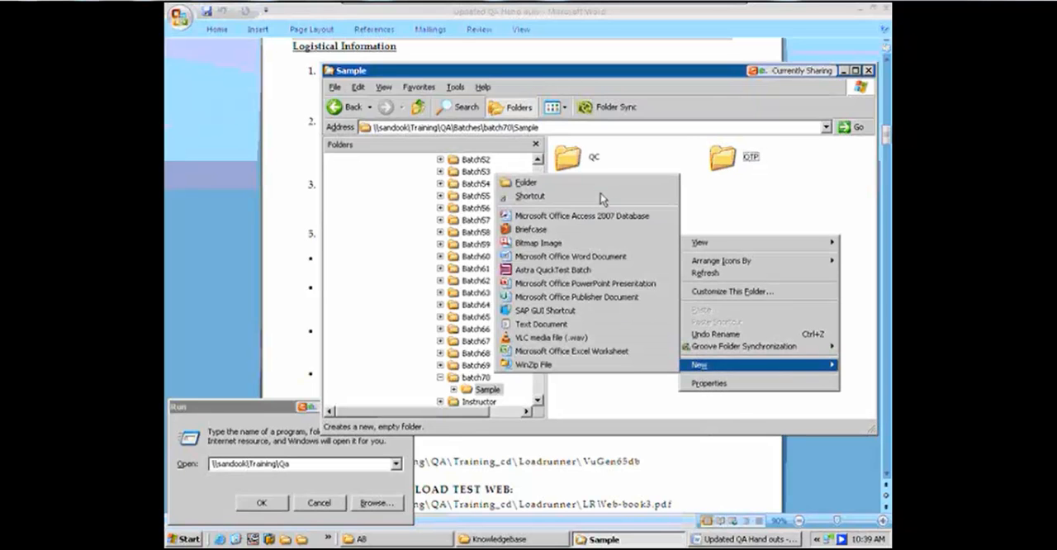
click(523, 182)
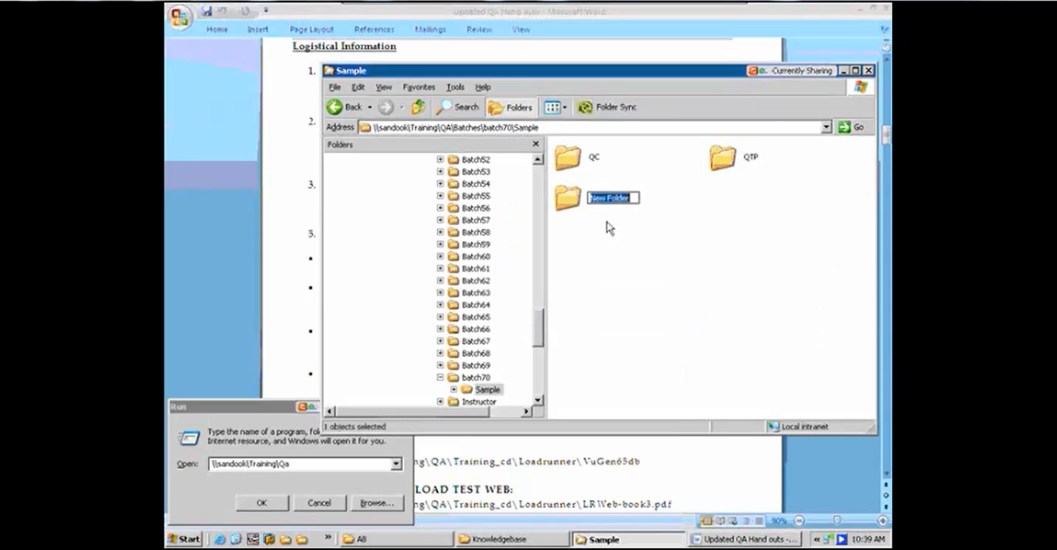
text(LR)
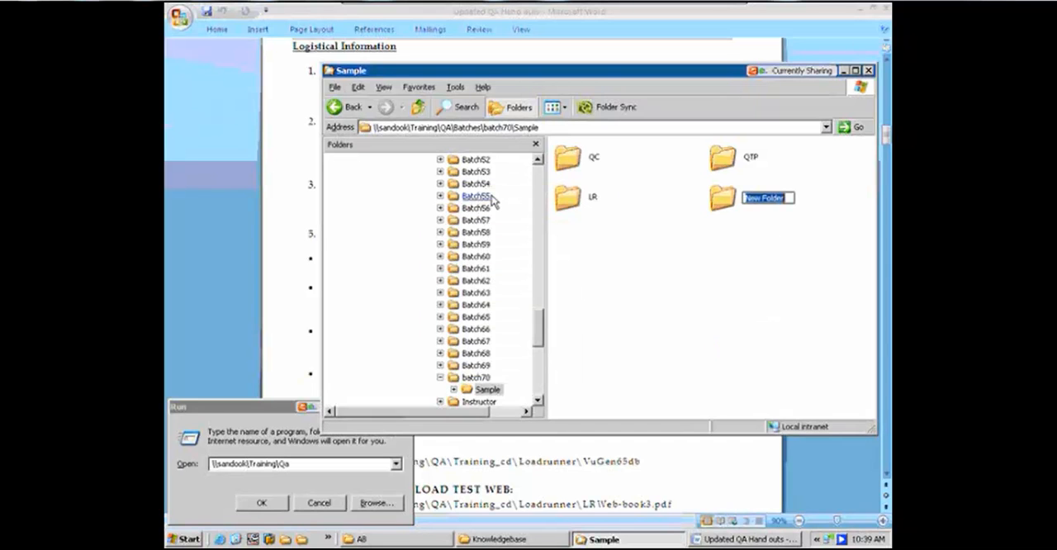
text(Docs)
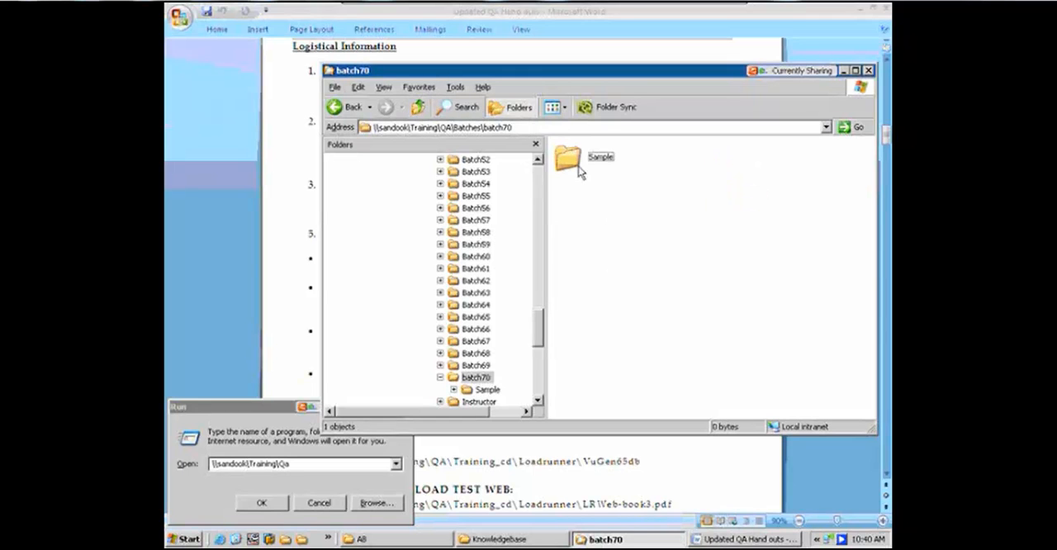
click(575, 157)
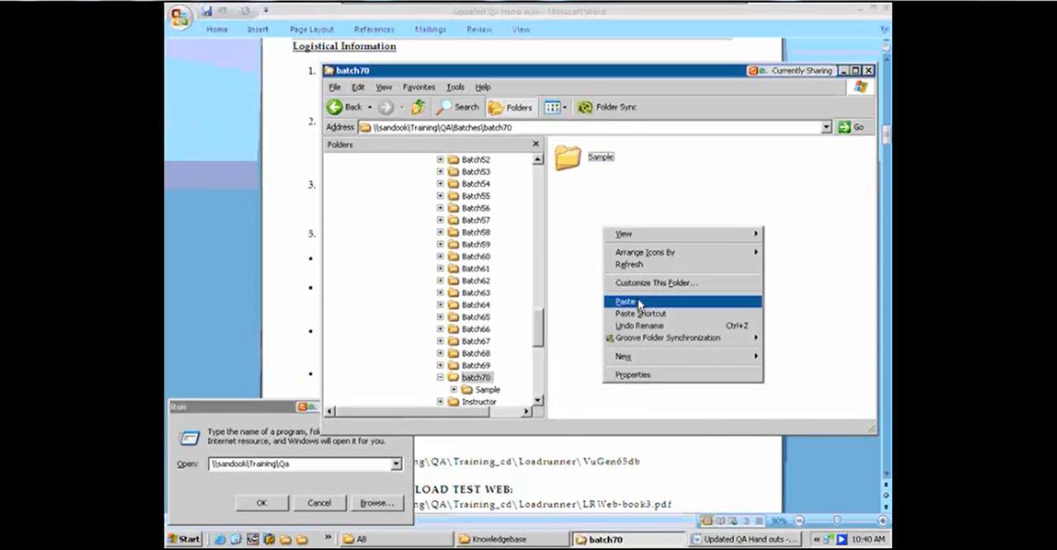
click(624, 300)
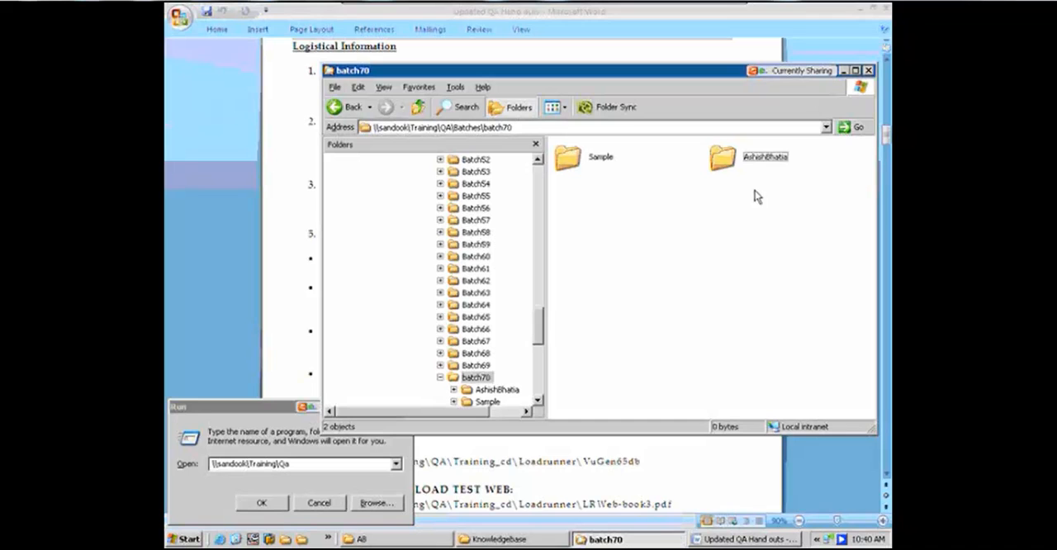
mouse_move(768, 174)
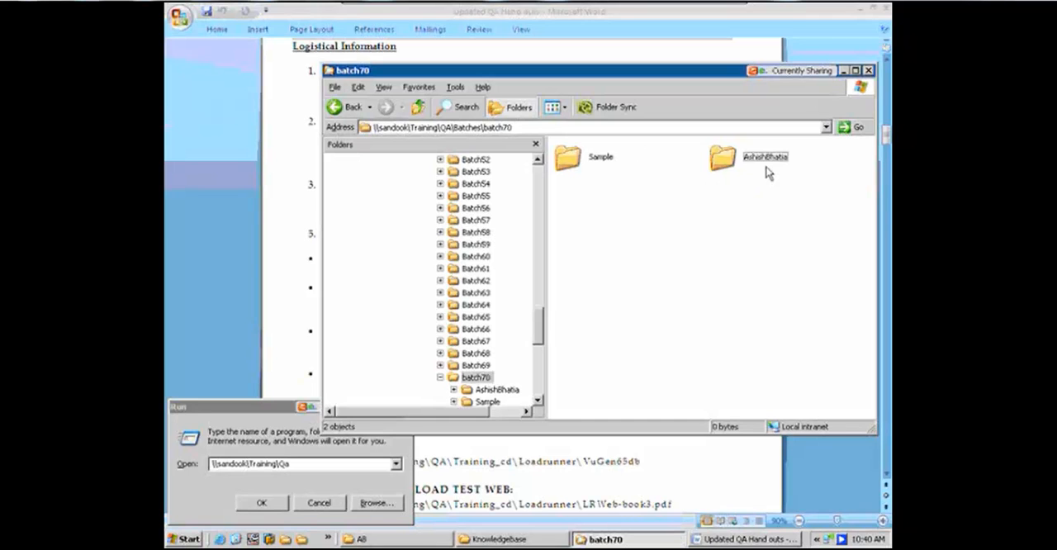
mouse_move(703, 274)
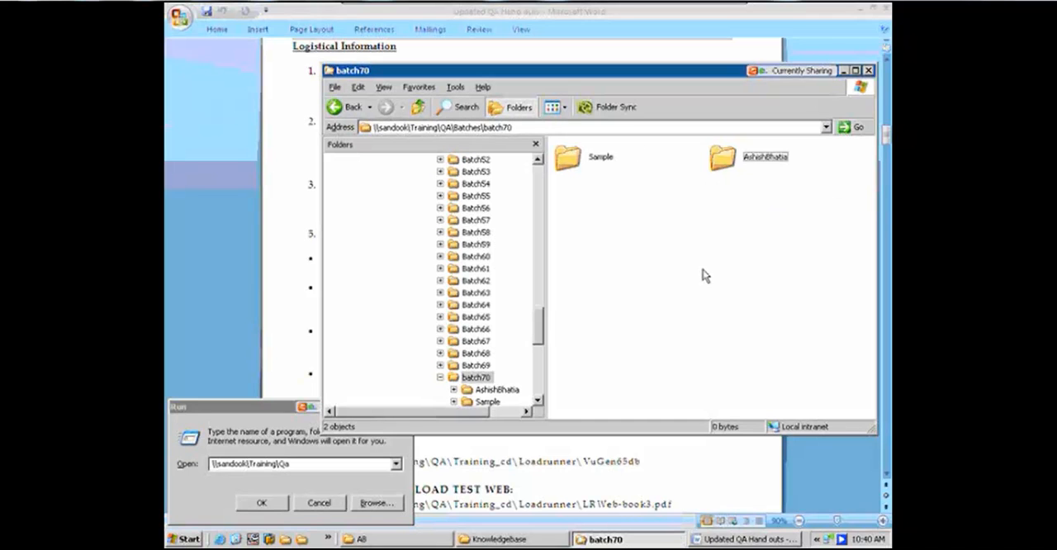
mouse_move(575, 169)
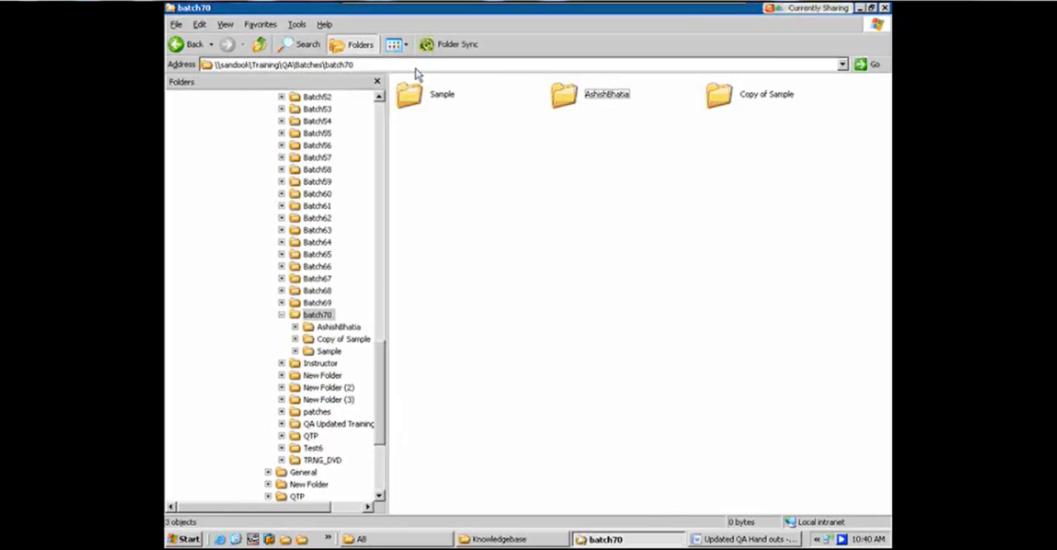
Switch batch70 to Details view and refresh so Copy of Sample and Praveena appear.
click(393, 43)
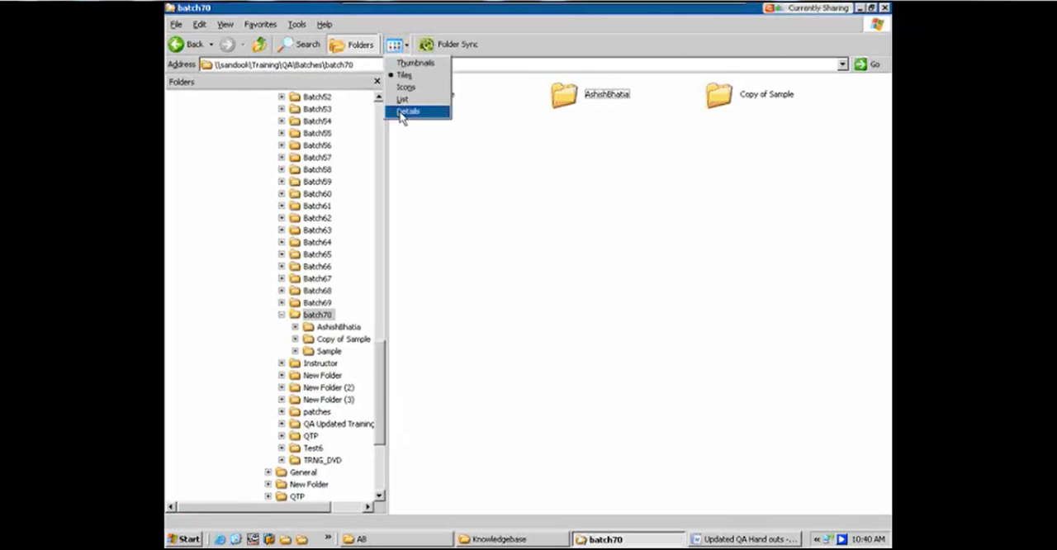
click(407, 111)
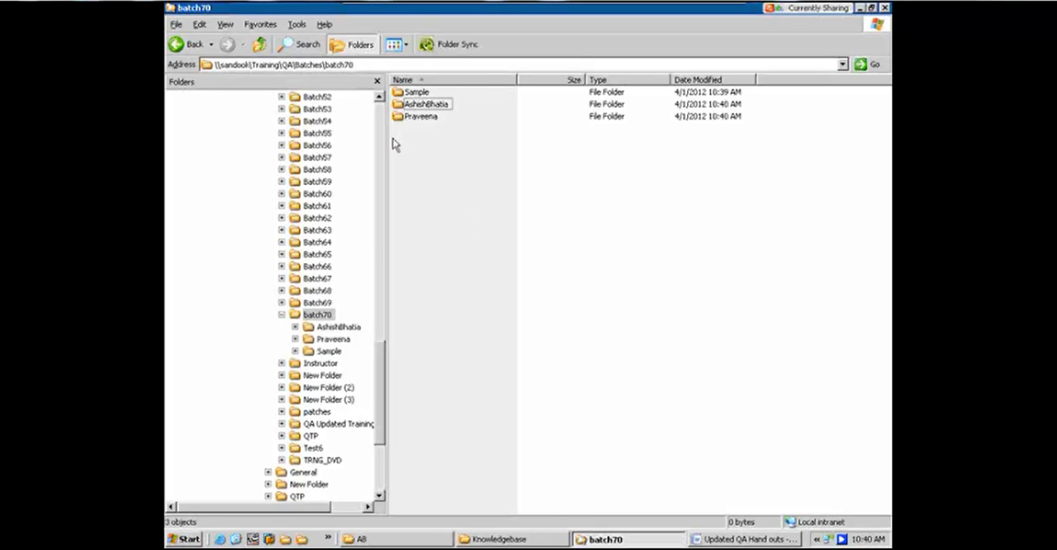
right_click(416, 173)
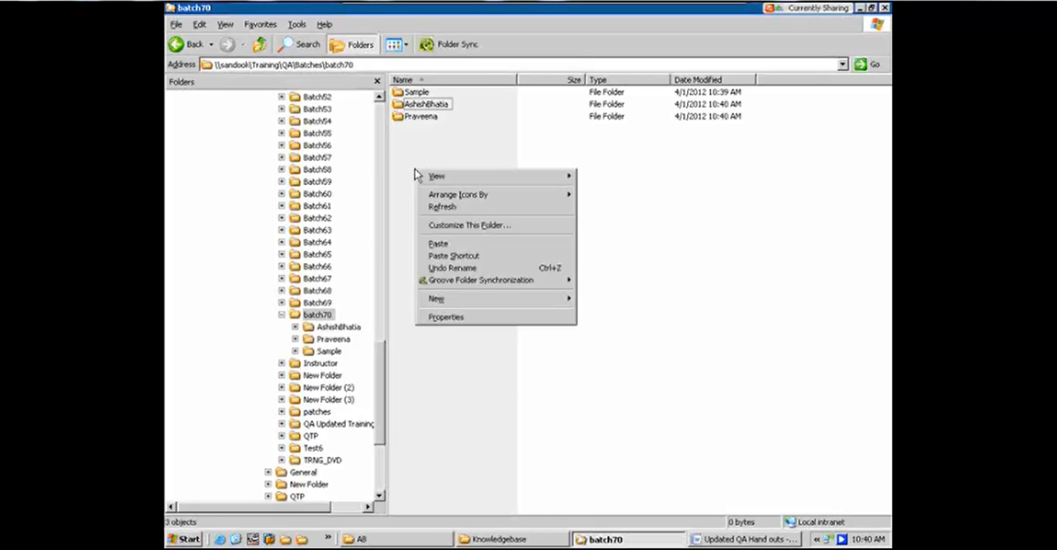
click(442, 206)
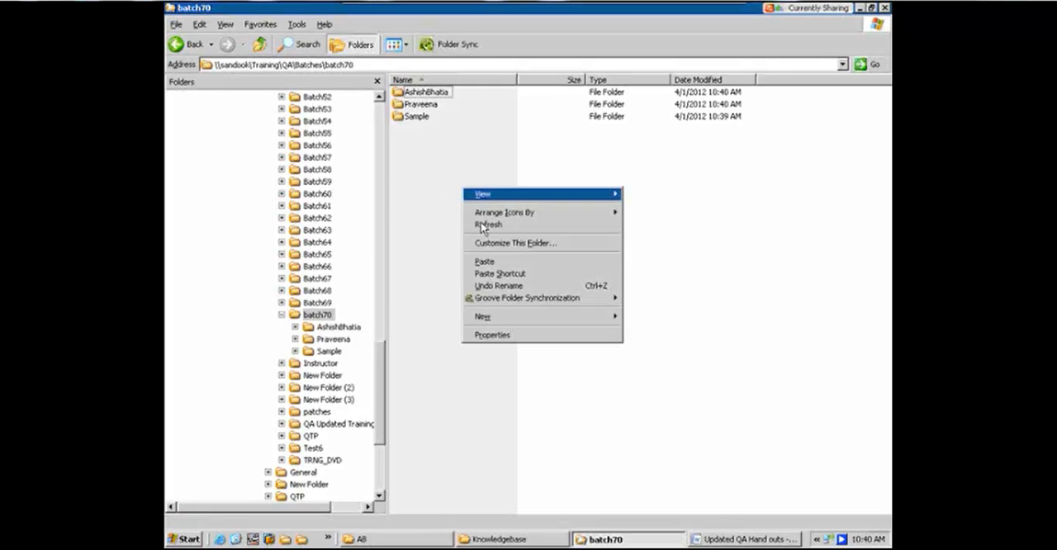
click(485, 260)
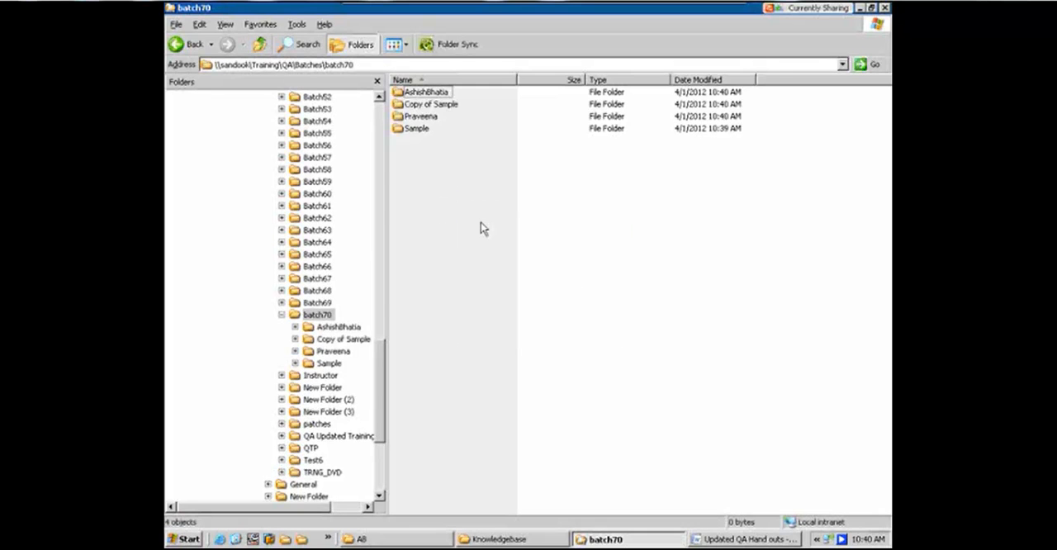
right_click(482, 228)
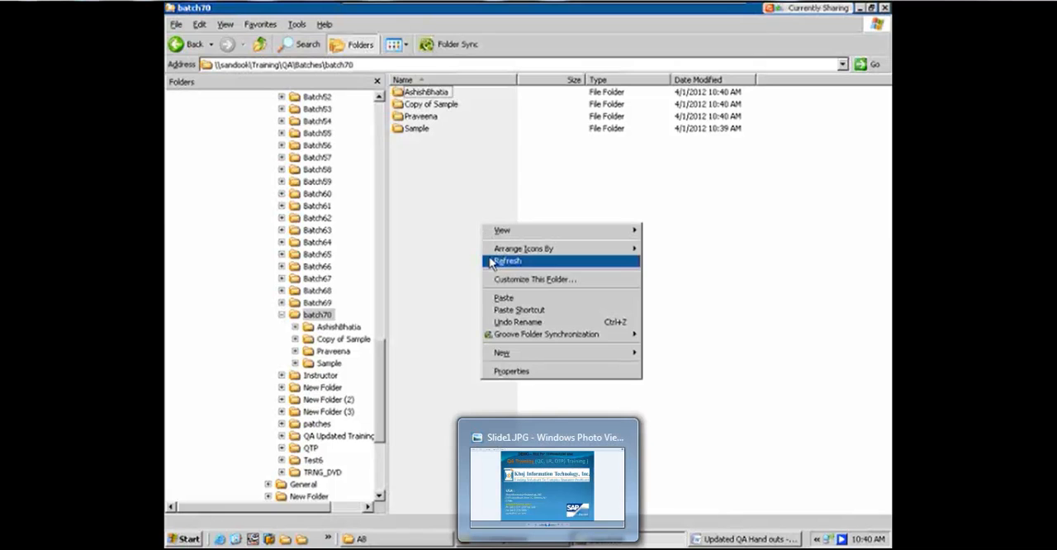